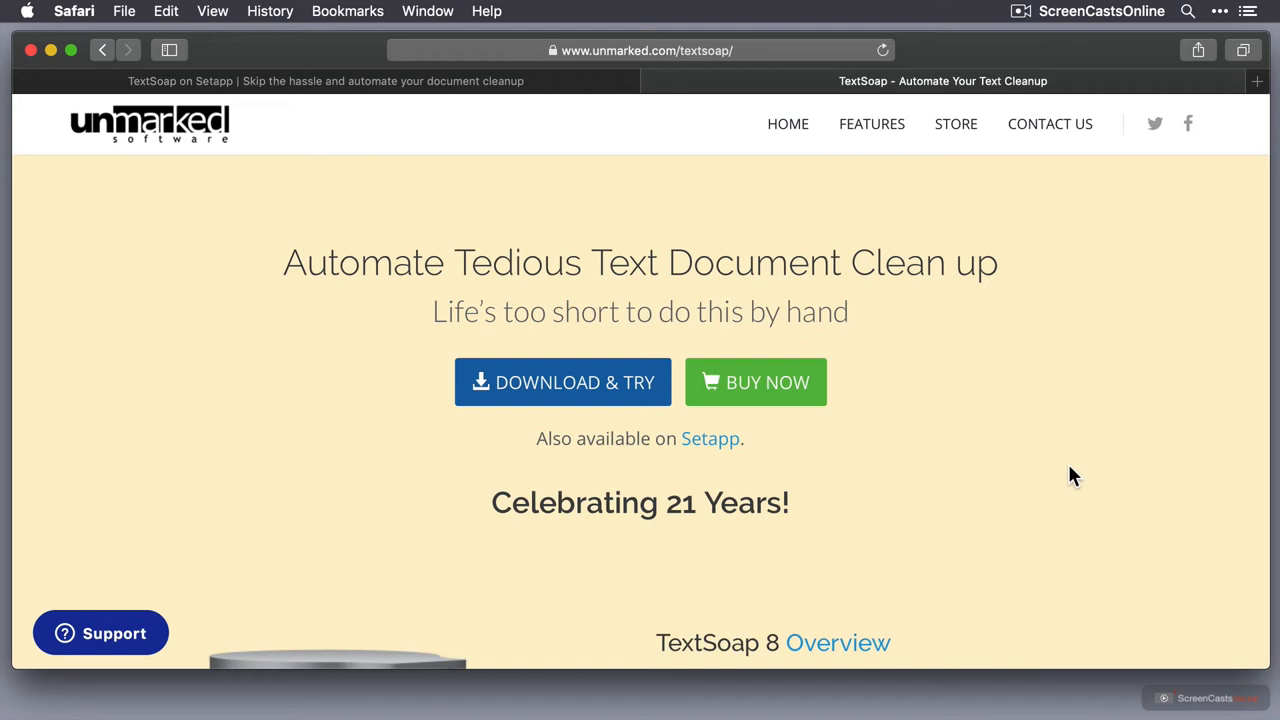
# - Scroll through TextEdit's Sample 1 document and select all its messy text for copying
pyautogui.click(710, 438)
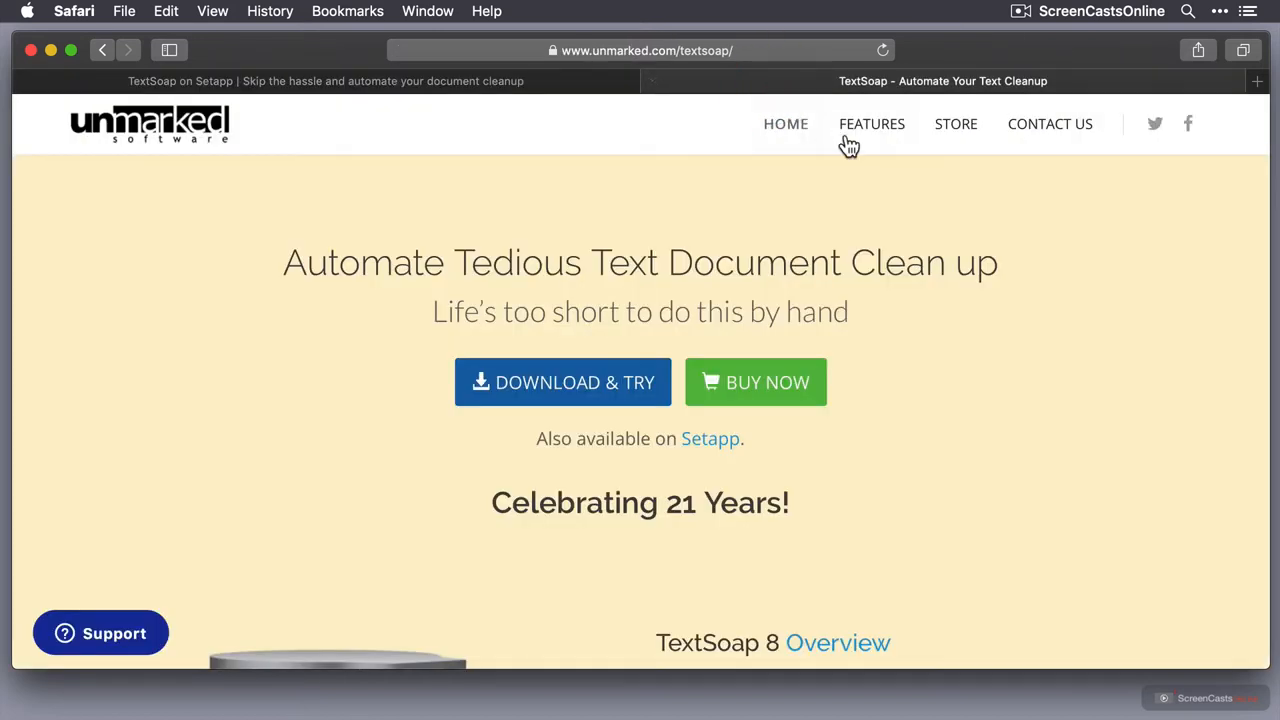
pyautogui.scroll(-3)
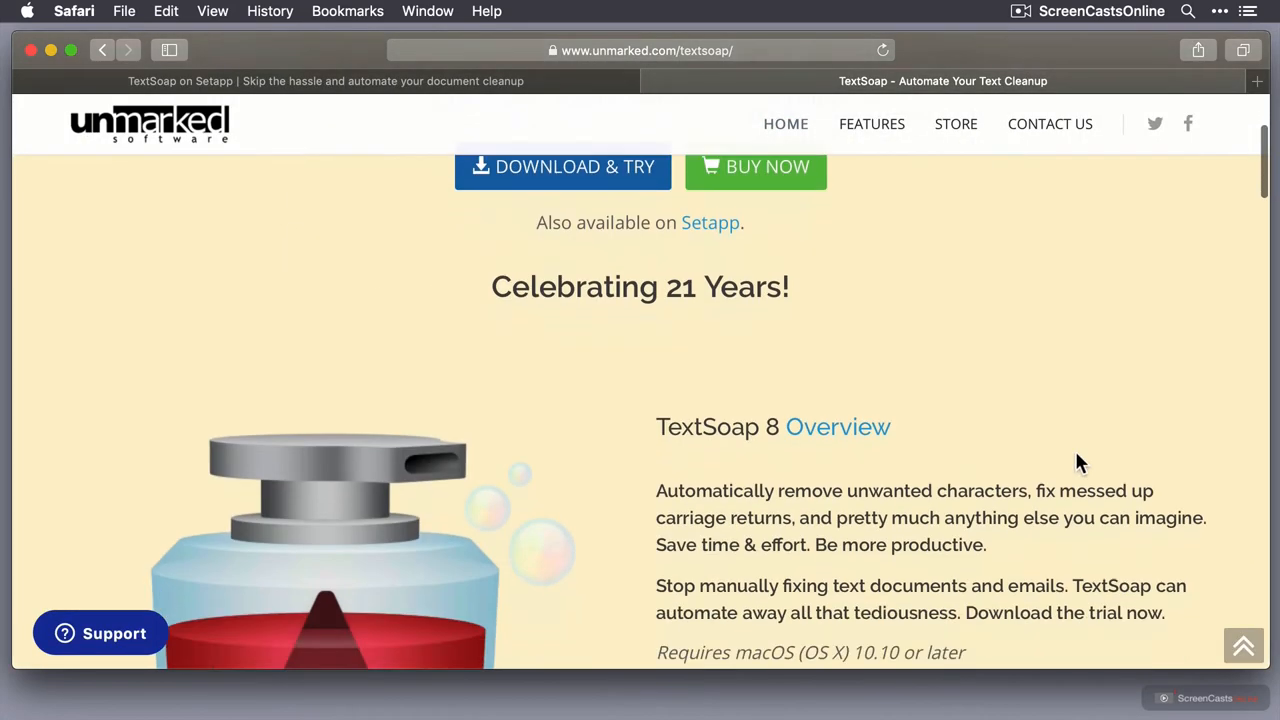
pyautogui.scroll(-3)
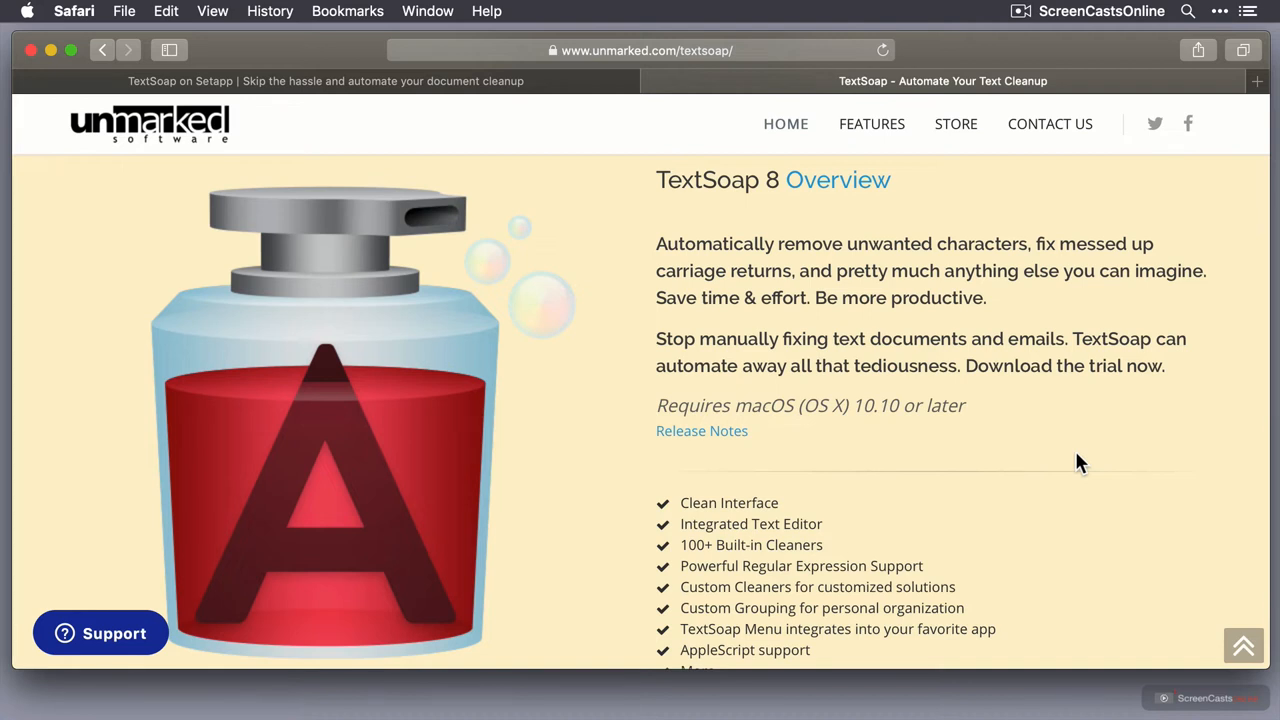
pyautogui.moveTo(1091, 472)
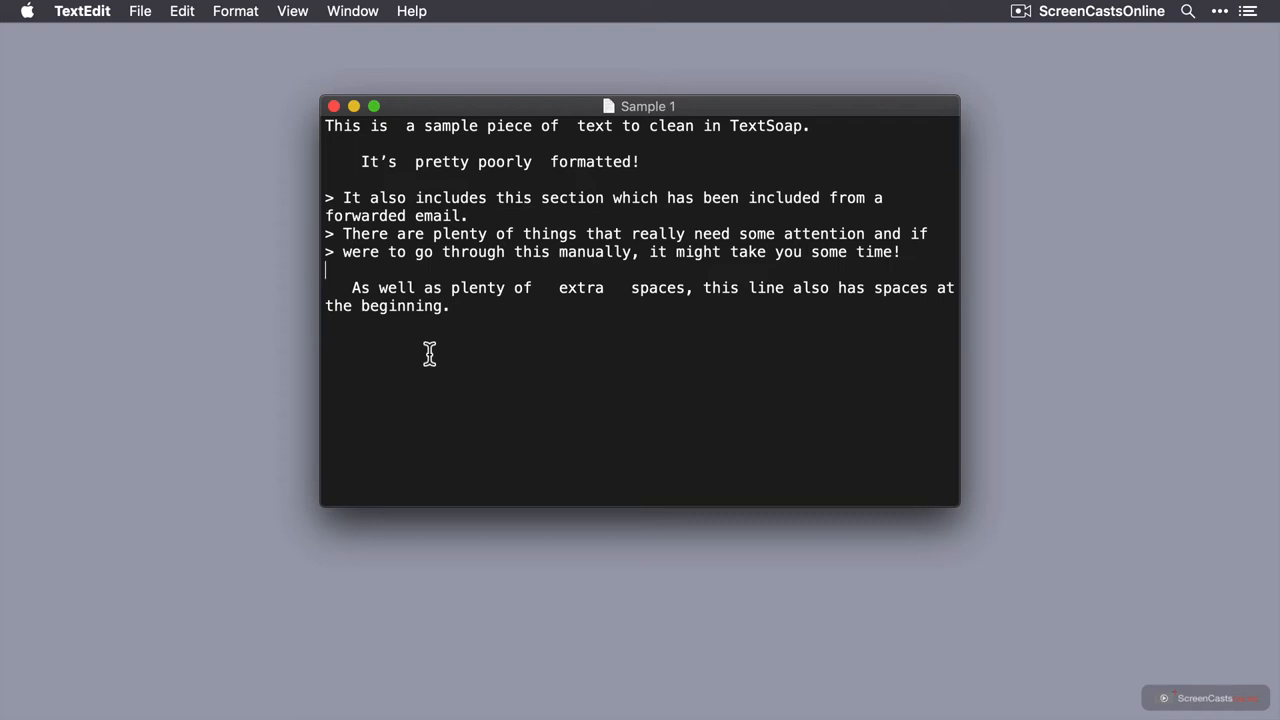
pyautogui.moveTo(643, 140)
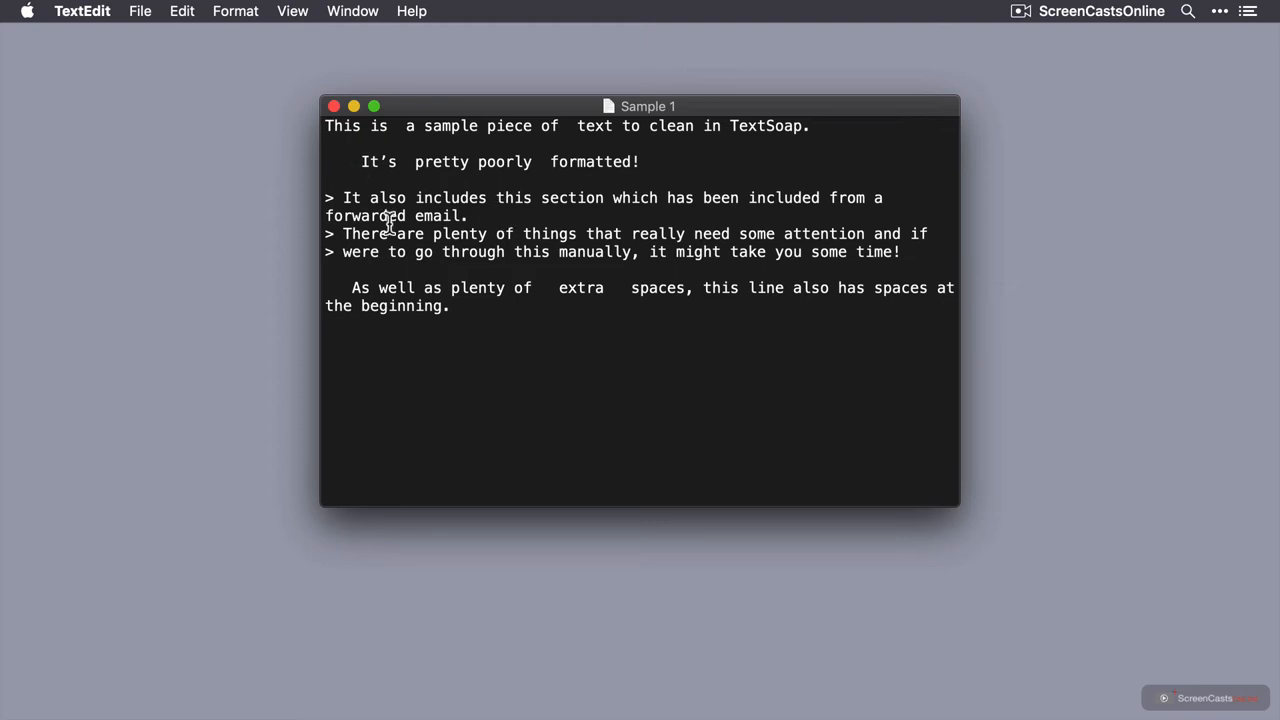
pyautogui.moveTo(514, 280)
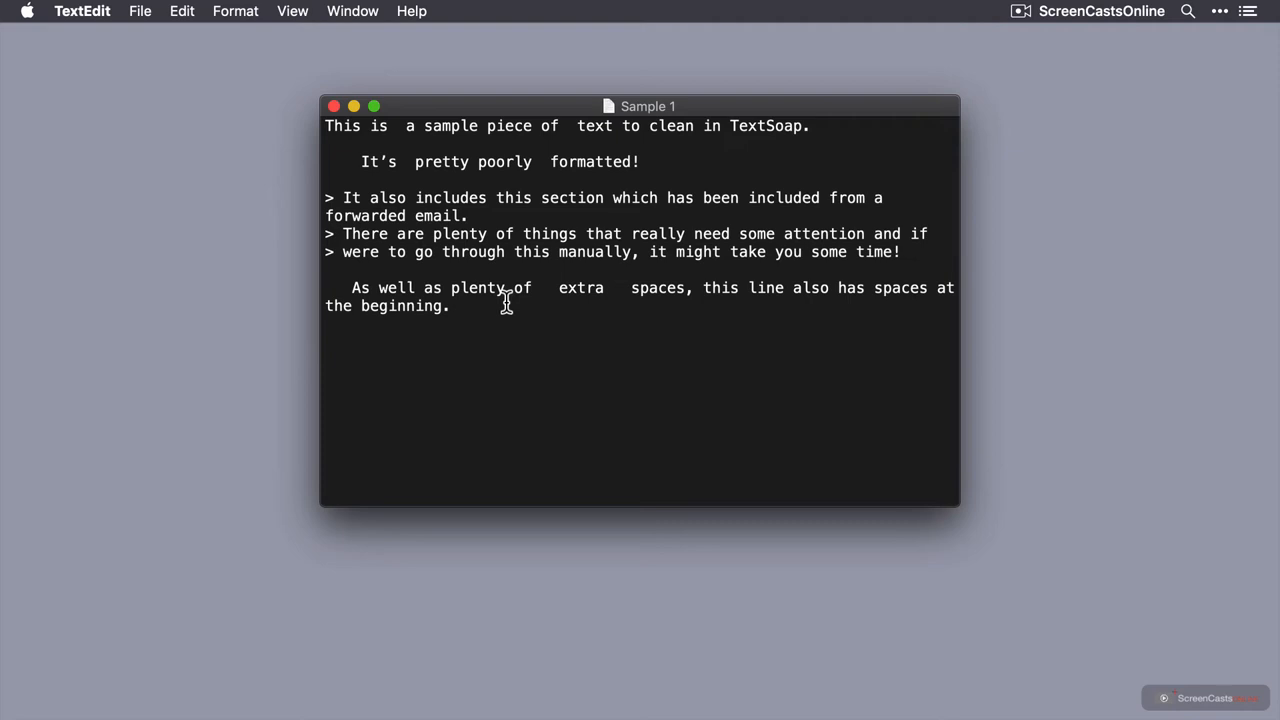
pyautogui.moveTo(521, 323)
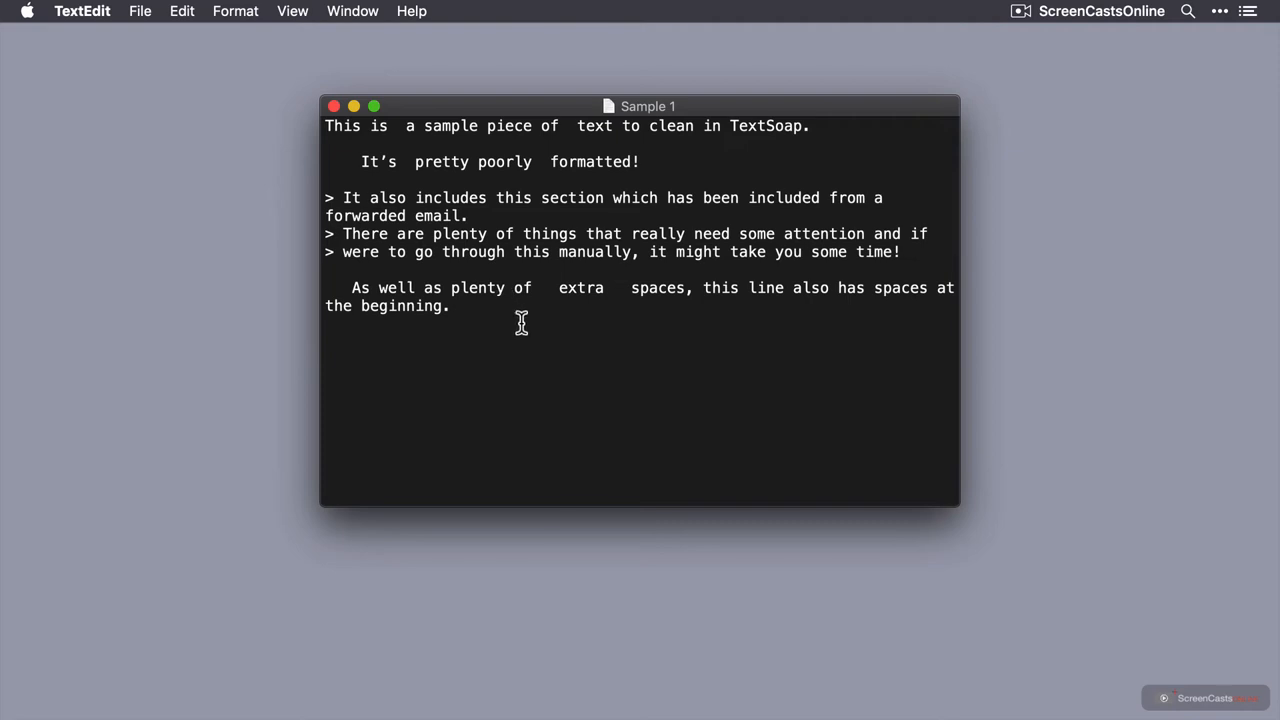
pyautogui.press('cmd+a')
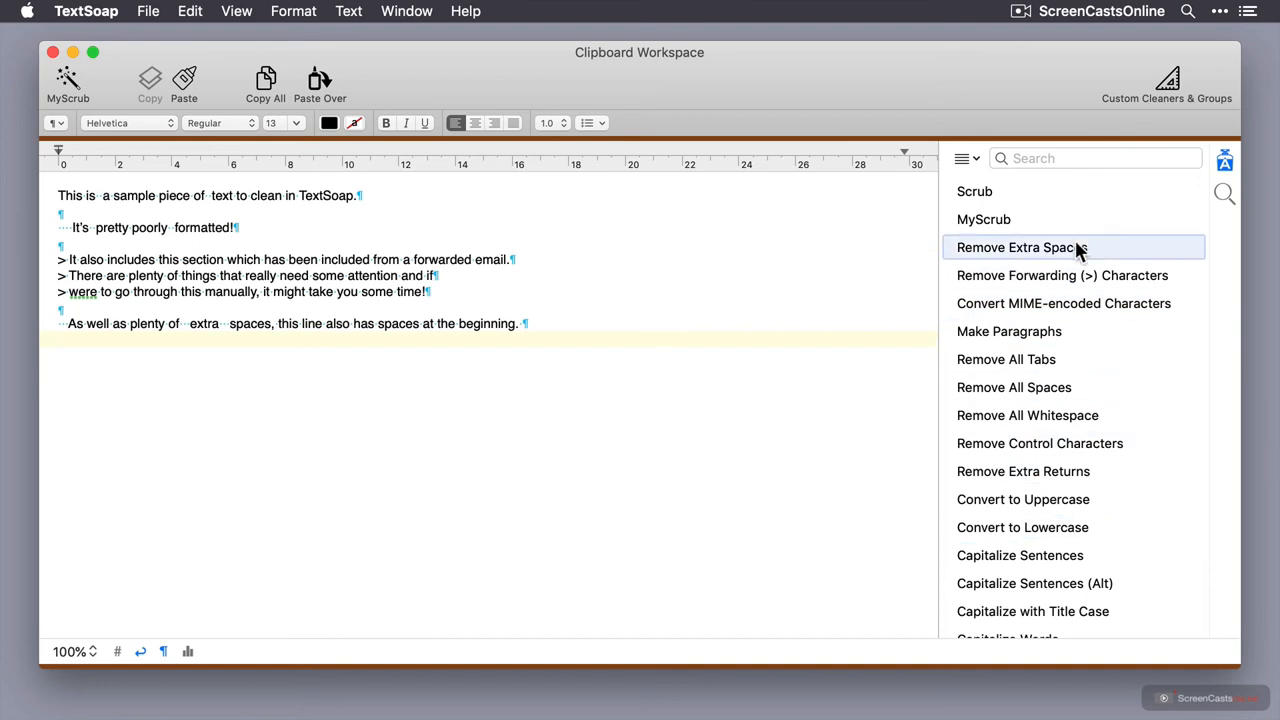
pyautogui.moveTo(1105, 228)
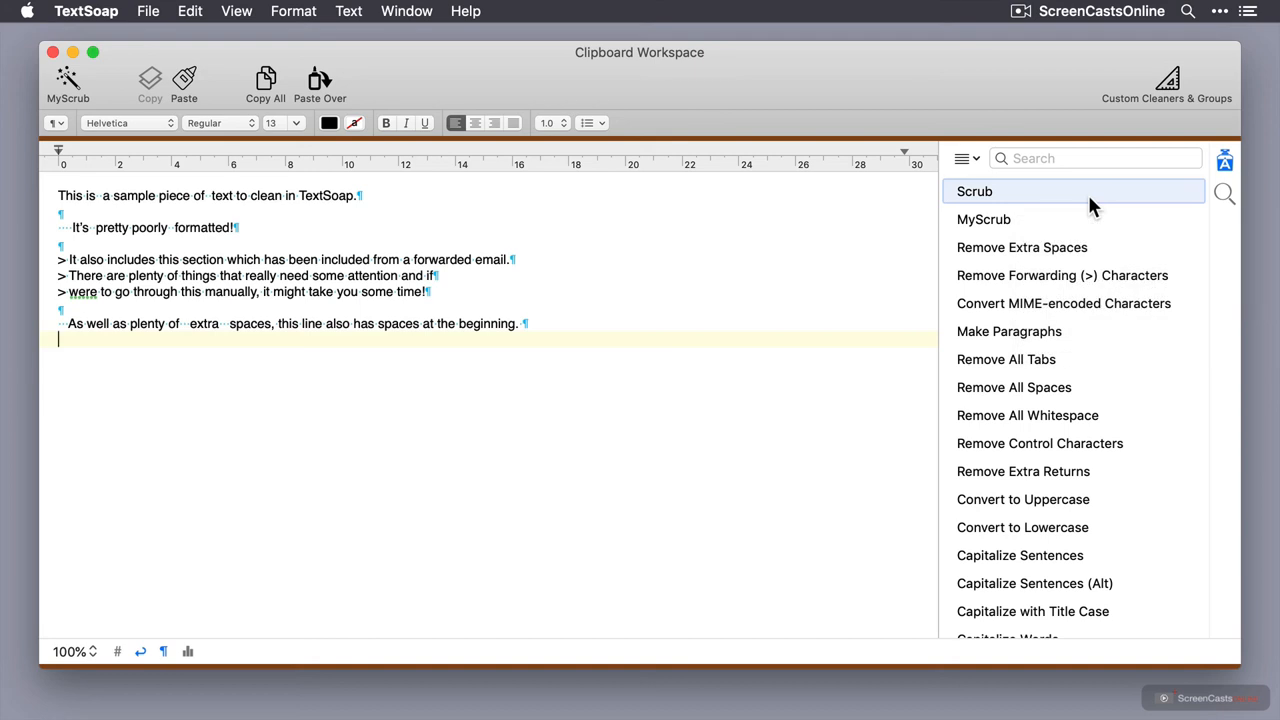
pyautogui.click(974, 191)
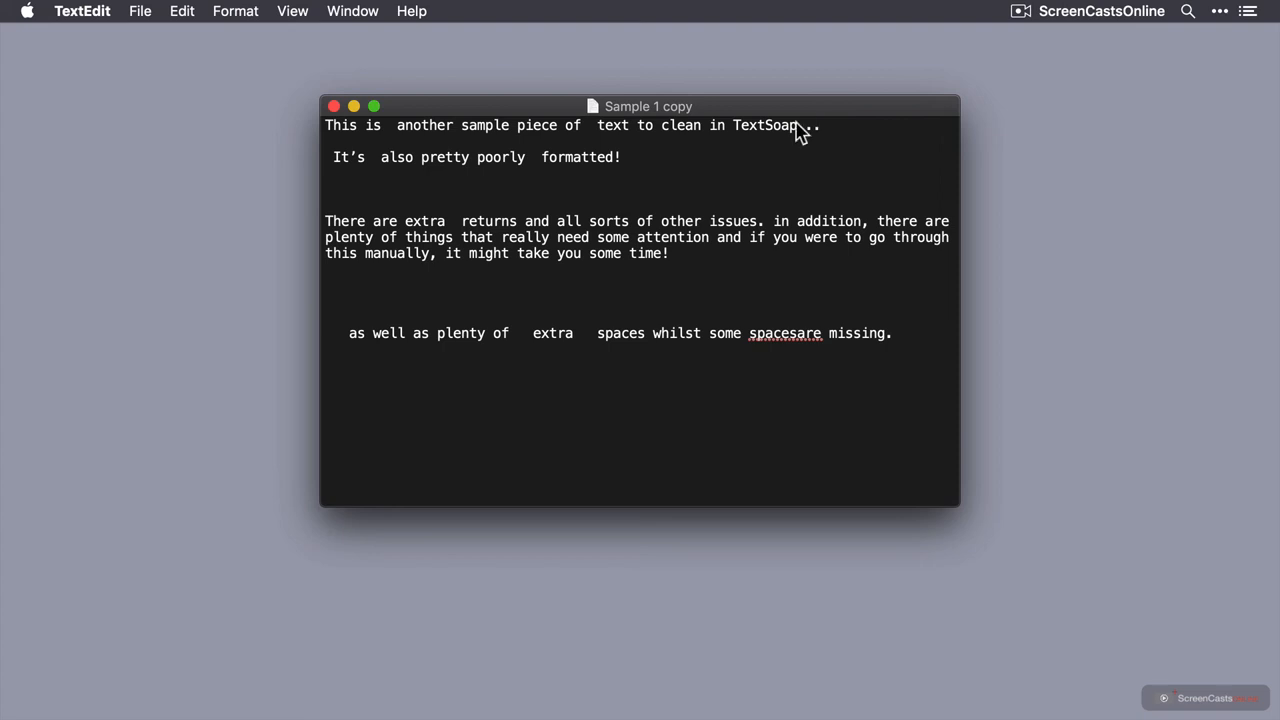
pyautogui.moveTo(462, 251)
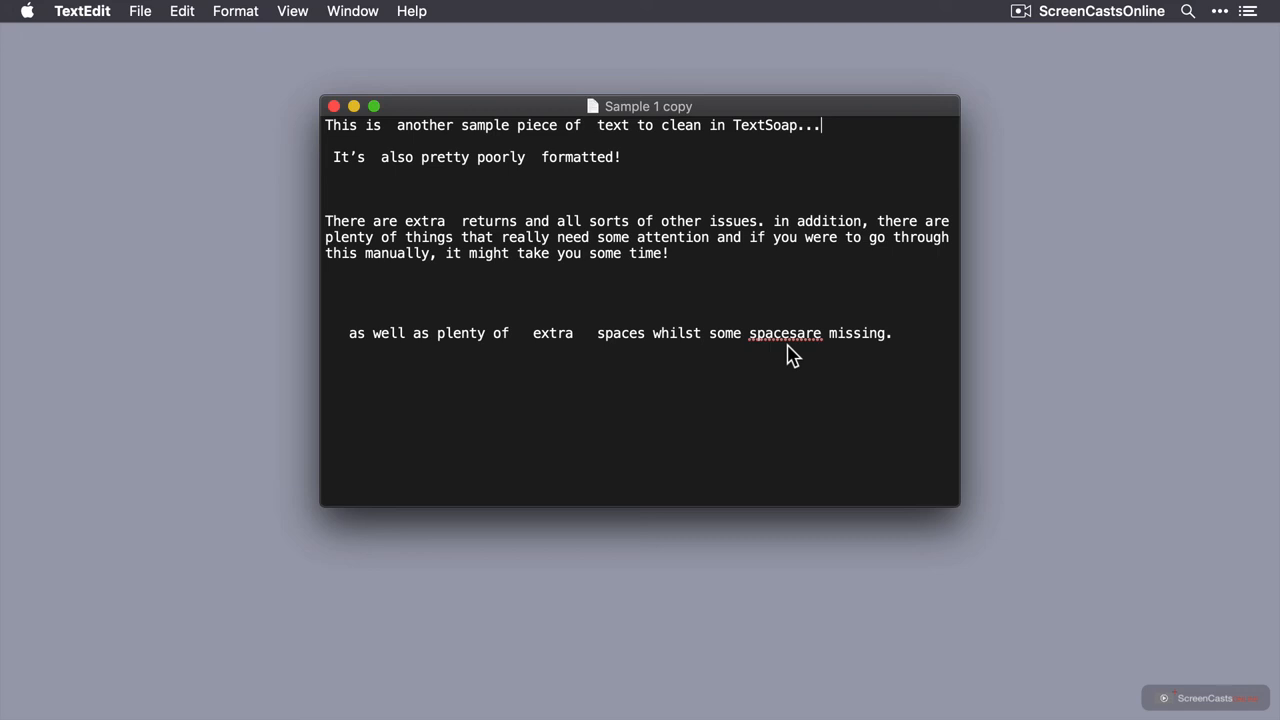
pyautogui.moveTo(778, 396)
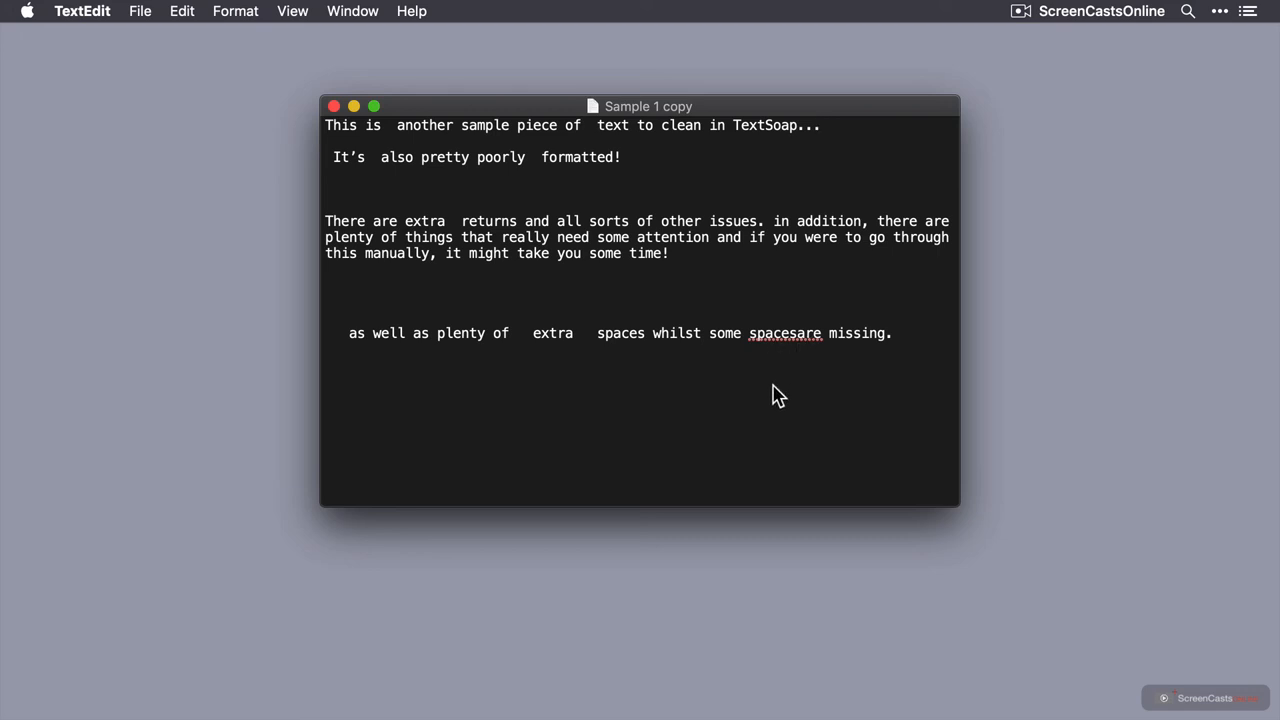
# - Select the second sample's text and apply the Scrub cleaner to remove extra spaces and blank lines
pyautogui.press('cmd+a')
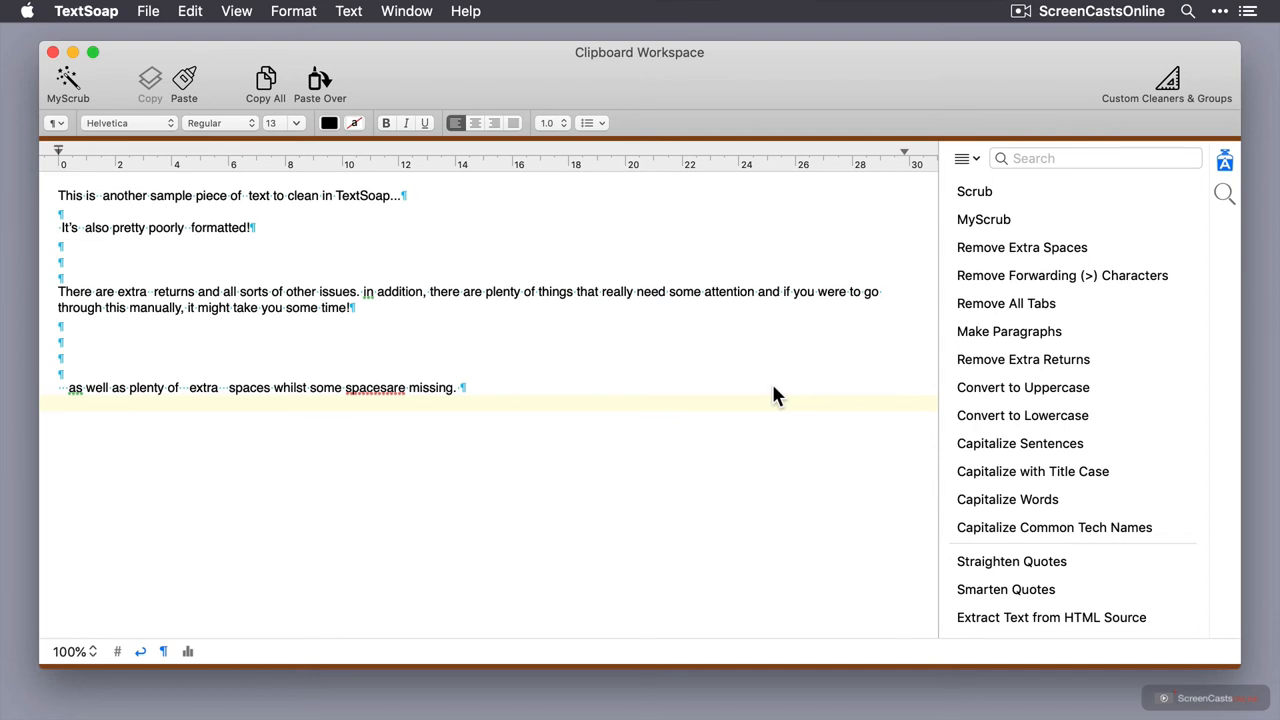
pyautogui.click(974, 191)
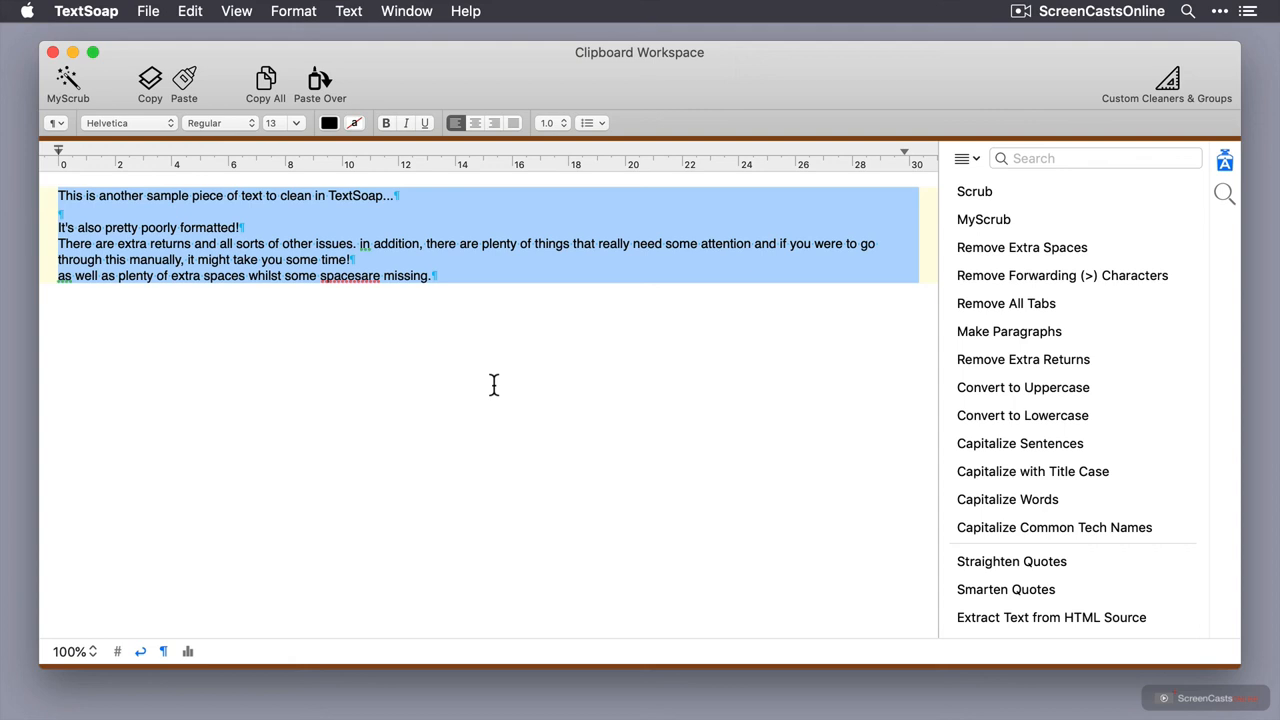
pyautogui.moveTo(343, 284)
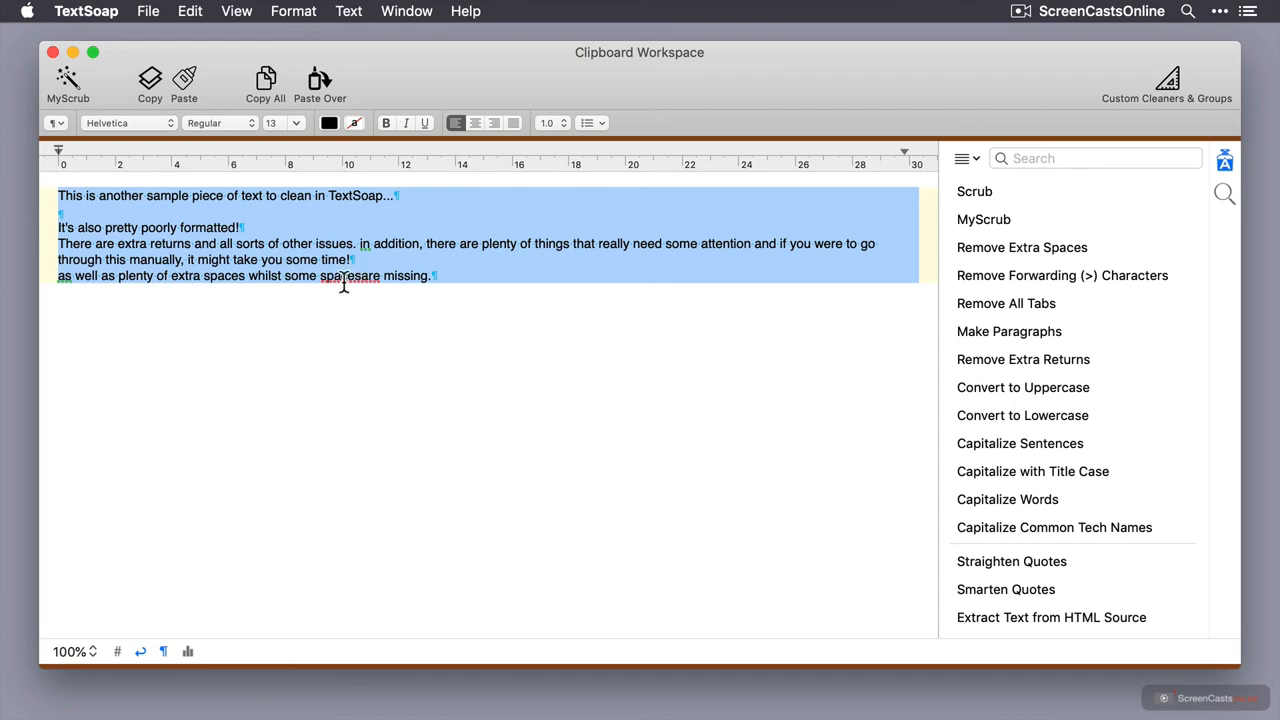
pyautogui.moveTo(361, 275)
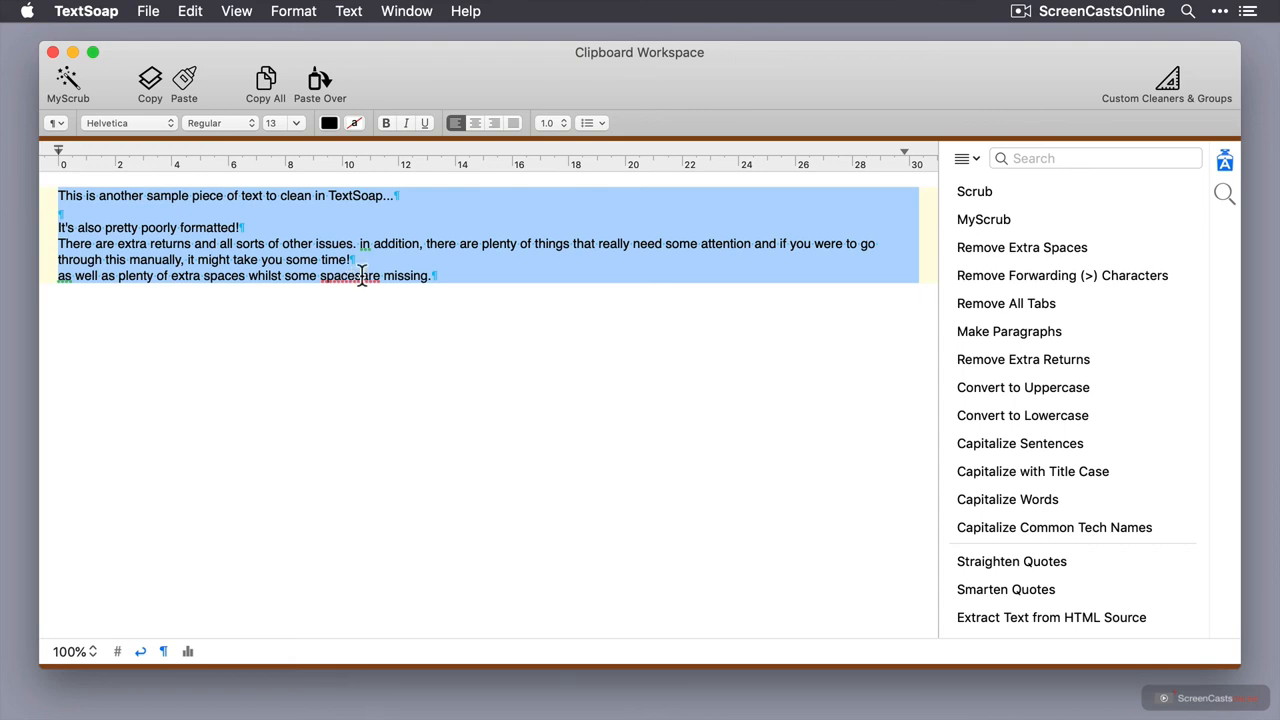
pyautogui.moveTo(330, 259)
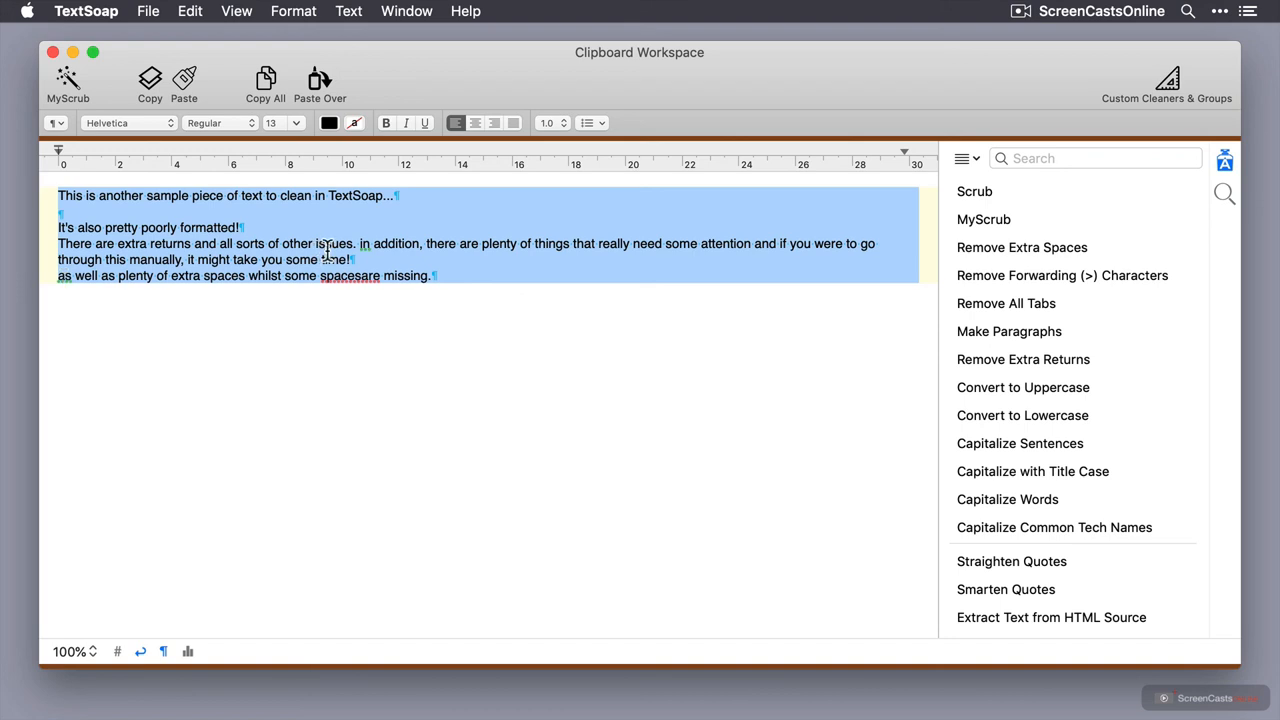
pyautogui.moveTo(402, 331)
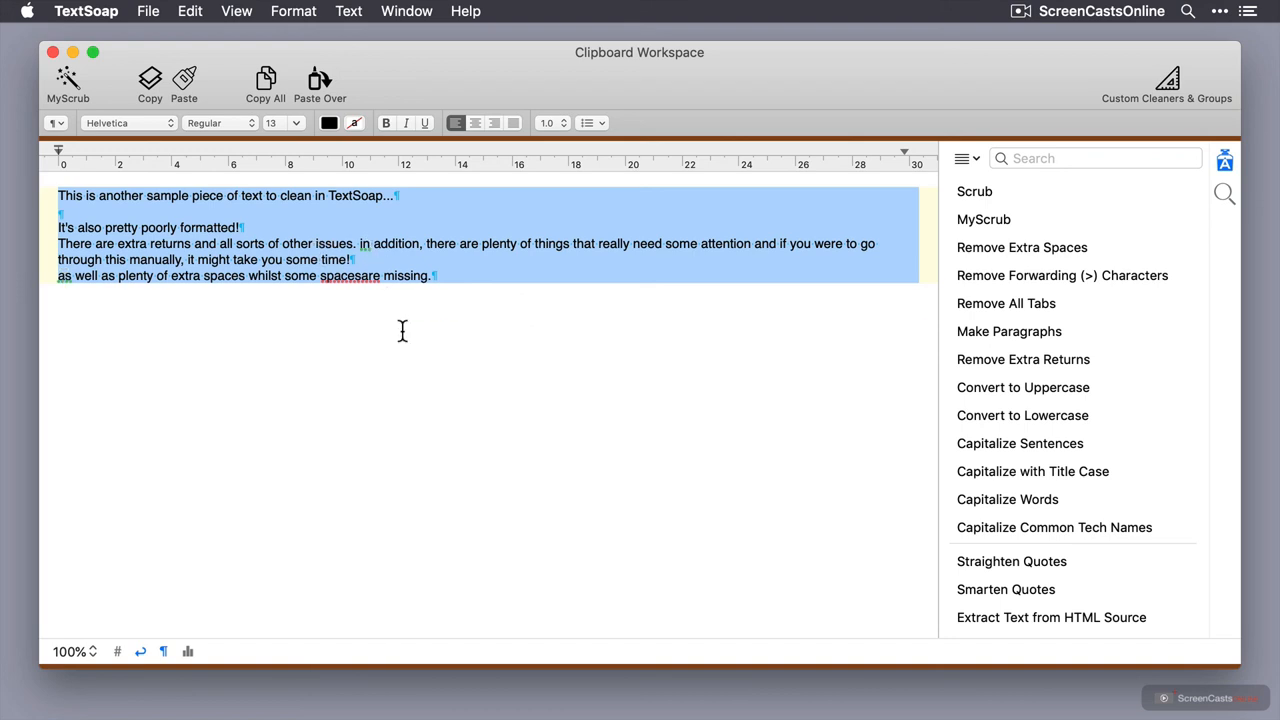